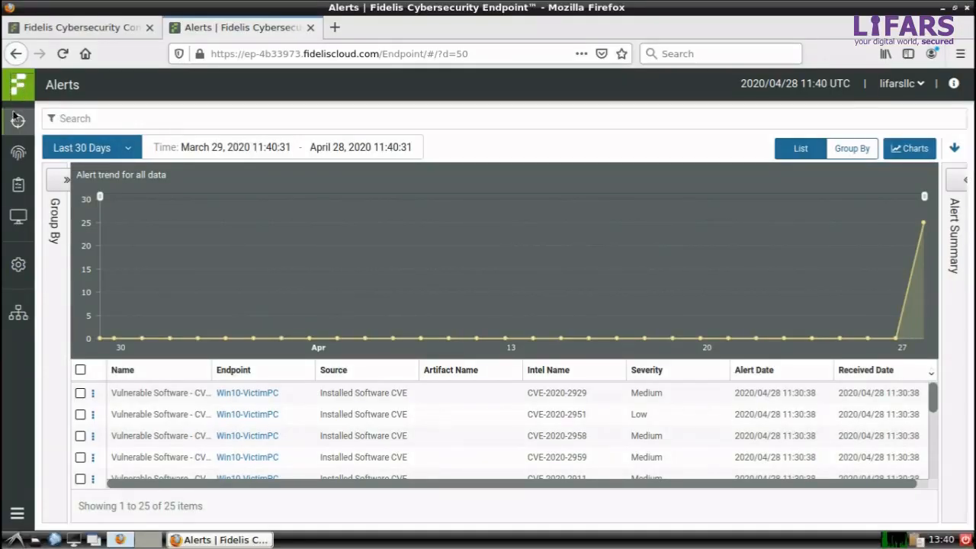
Show the 769 alerts for Win10-VictimPC, scrolling past CVE and persistence entries
{"action": "left_click", "coordinate": [19, 217]}
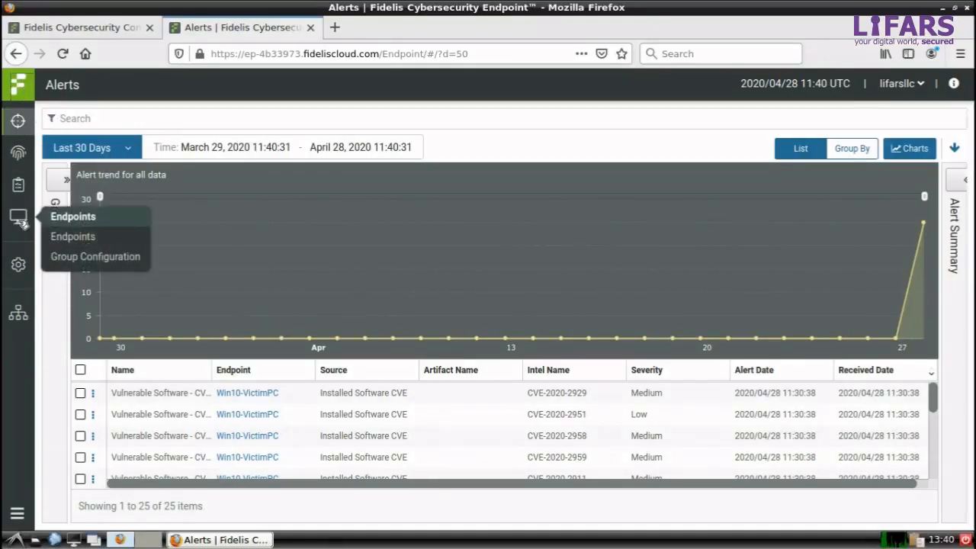
{"action": "left_click", "coordinate": [73, 236]}
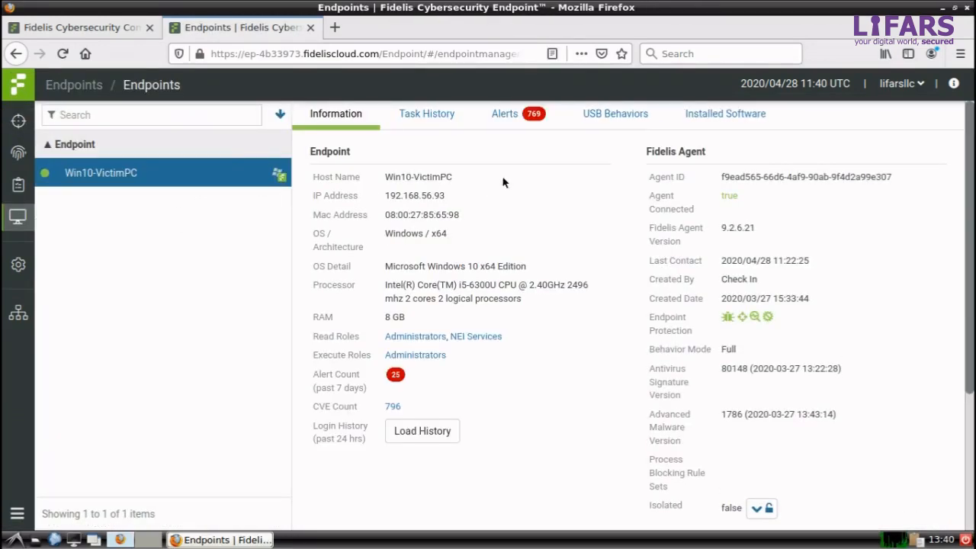
{"action": "left_click", "coordinate": [503, 113]}
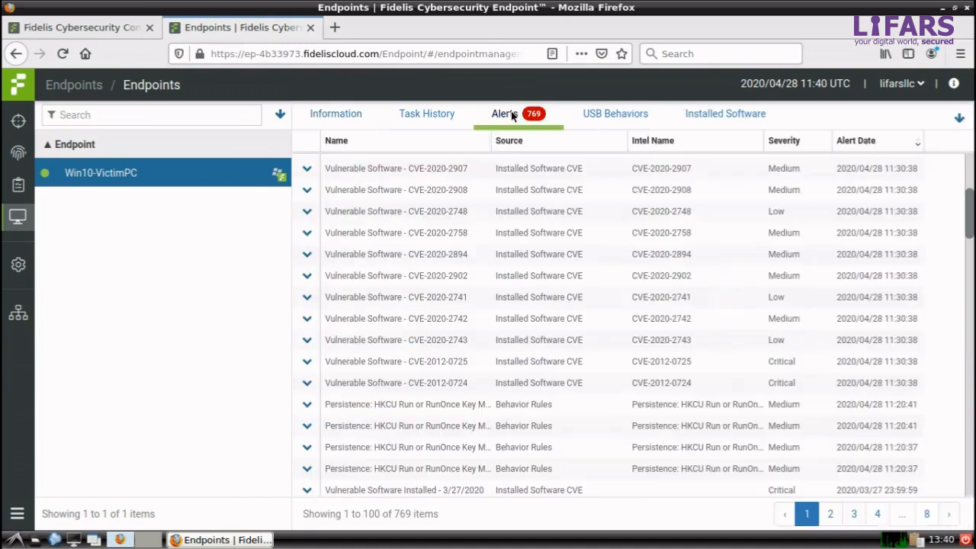
{"action": "scroll", "scroll_direction": "down", "scroll_amount": 3}
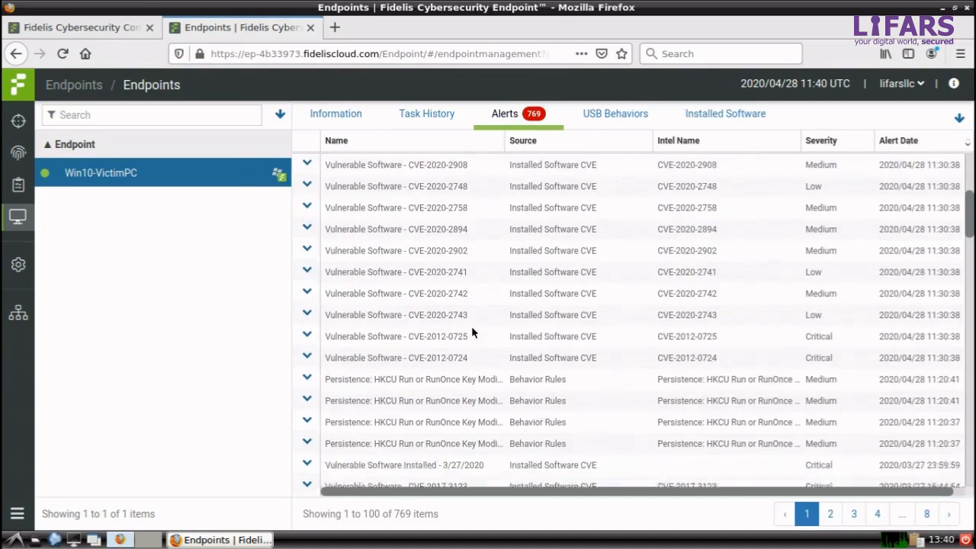
{"action": "scroll", "scroll_direction": "down", "scroll_amount": 3}
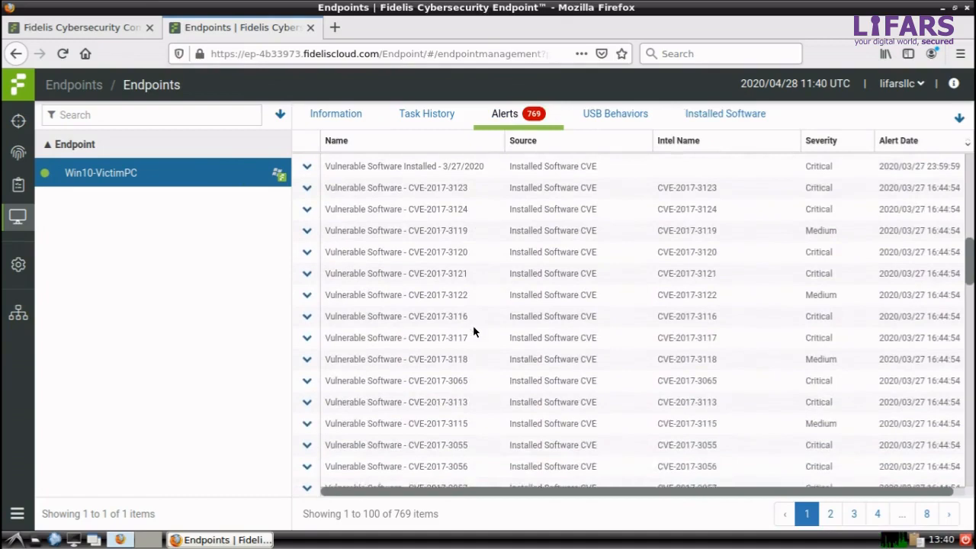
View the 300 CVEs listed for Adobe Reader 9 in the installed-software inventory, then dismiss them
{"action": "left_click", "coordinate": [726, 113]}
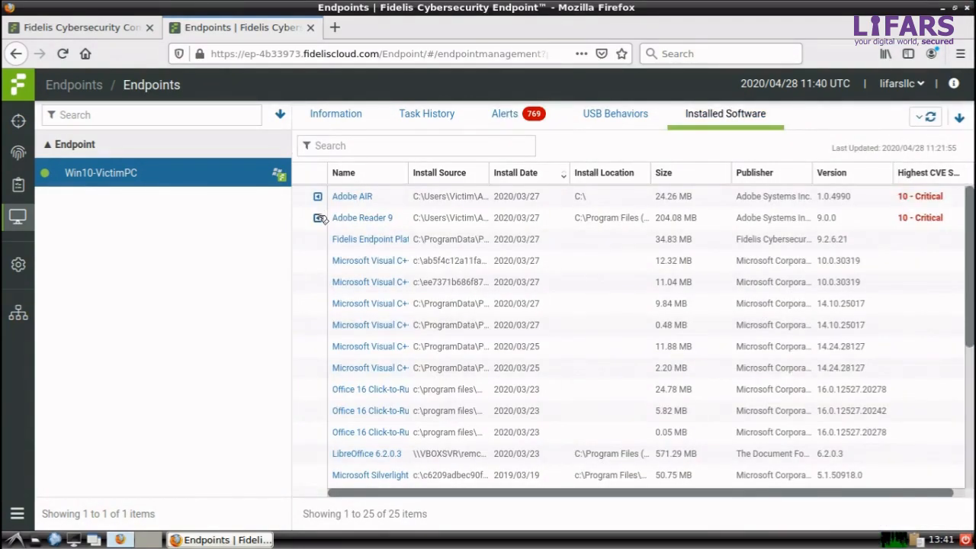
{"action": "left_click", "coordinate": [319, 216]}
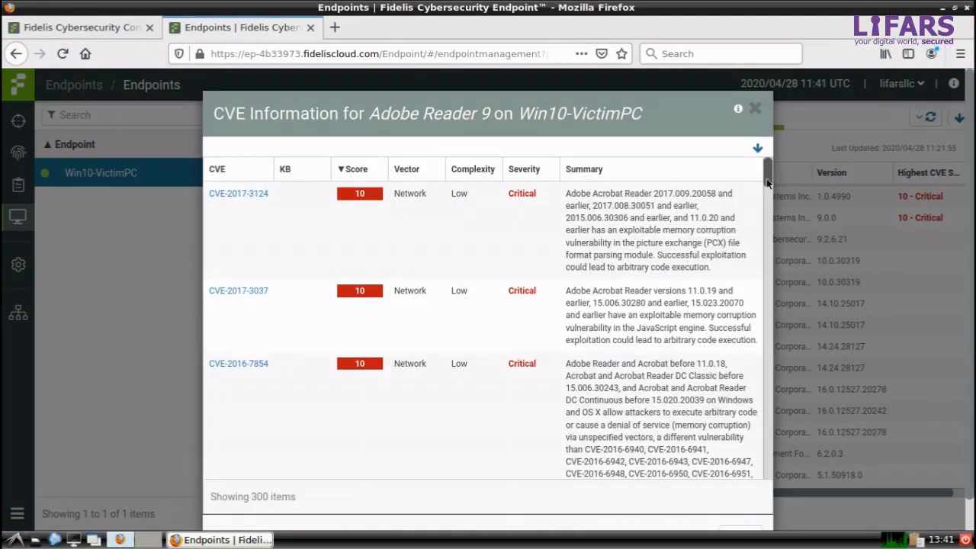
{"action": "scroll", "scroll_direction": "down", "scroll_amount": 3}
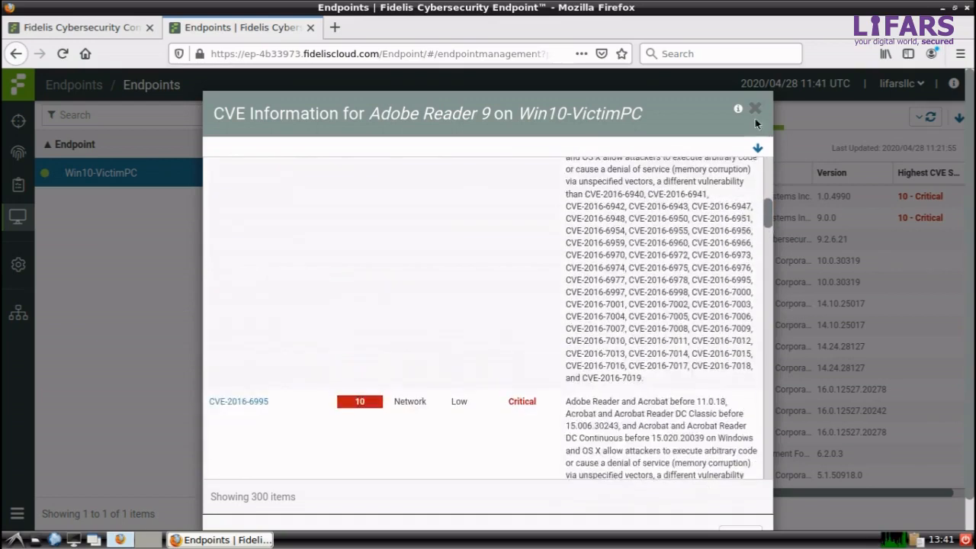
{"action": "left_click", "coordinate": [753, 109]}
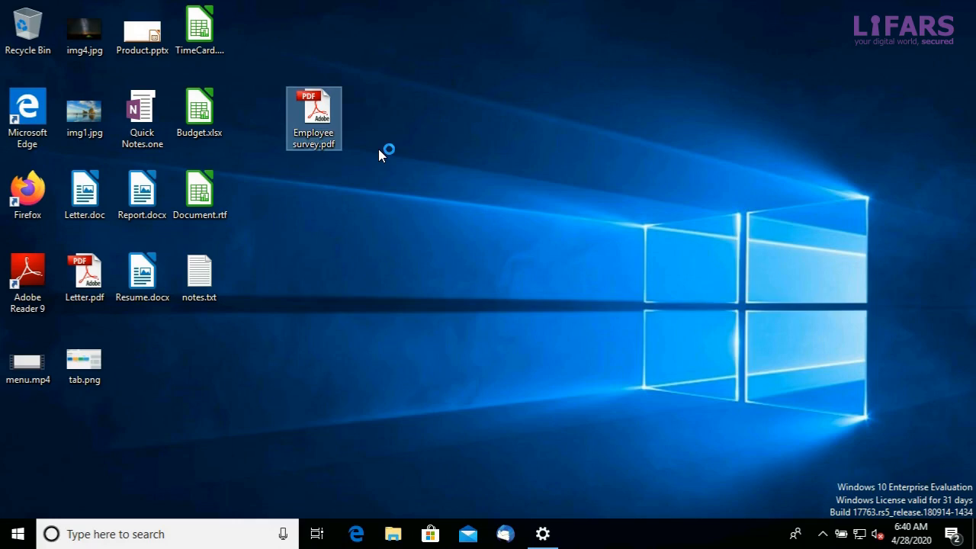
Launch Employee survey.pdf from the desktop and start its employee satisfaction survey
{"action": "double_click", "coordinate": [314, 119]}
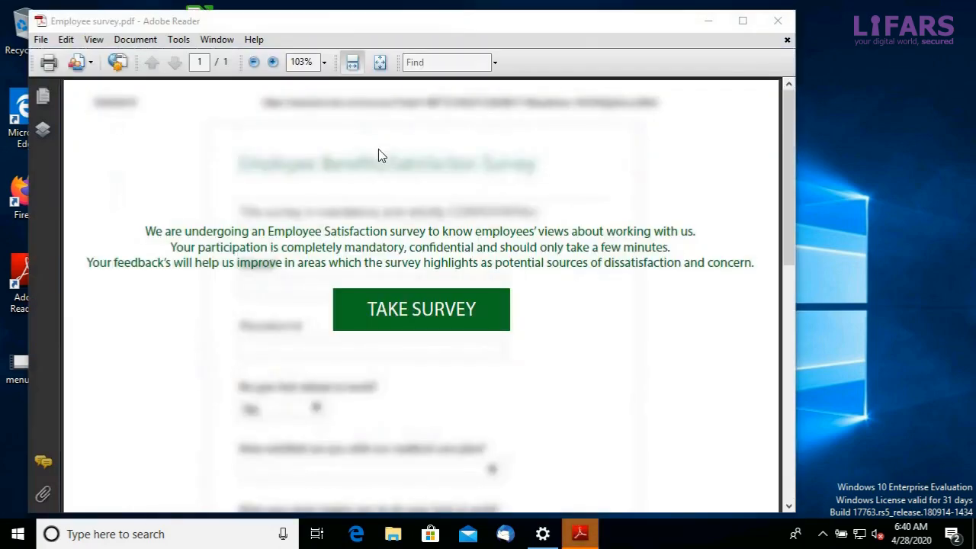
{"action": "scroll", "scroll_direction": "down", "scroll_amount": 3}
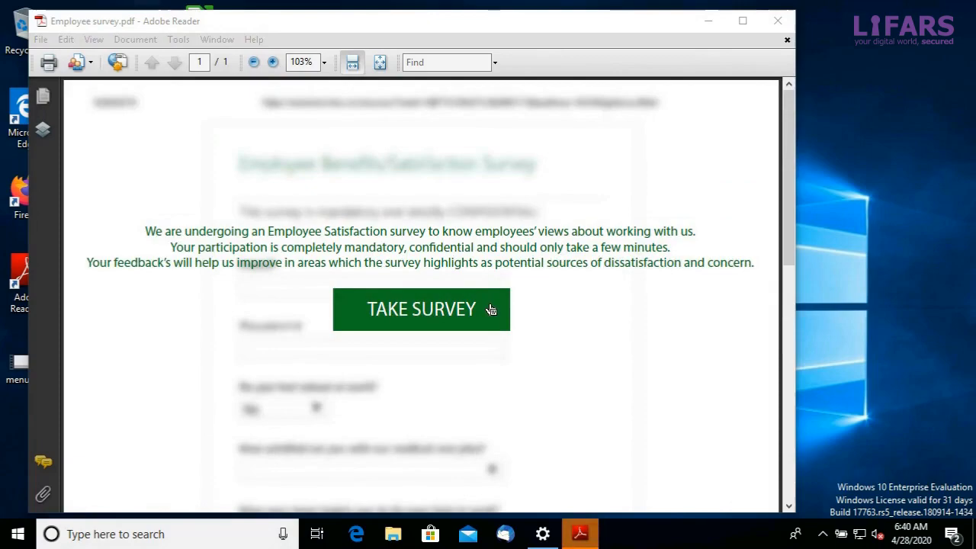
{"action": "left_click", "coordinate": [421, 307]}
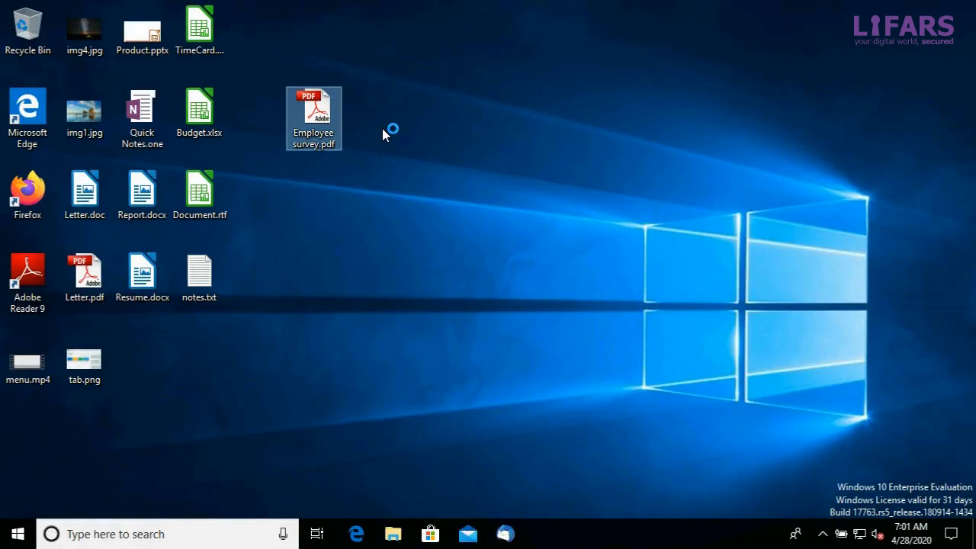
Attempt to reopen the missing survey PDF, then follow the Fidelis 'Threat Found' notification
{"action": "double_click", "coordinate": [314, 119]}
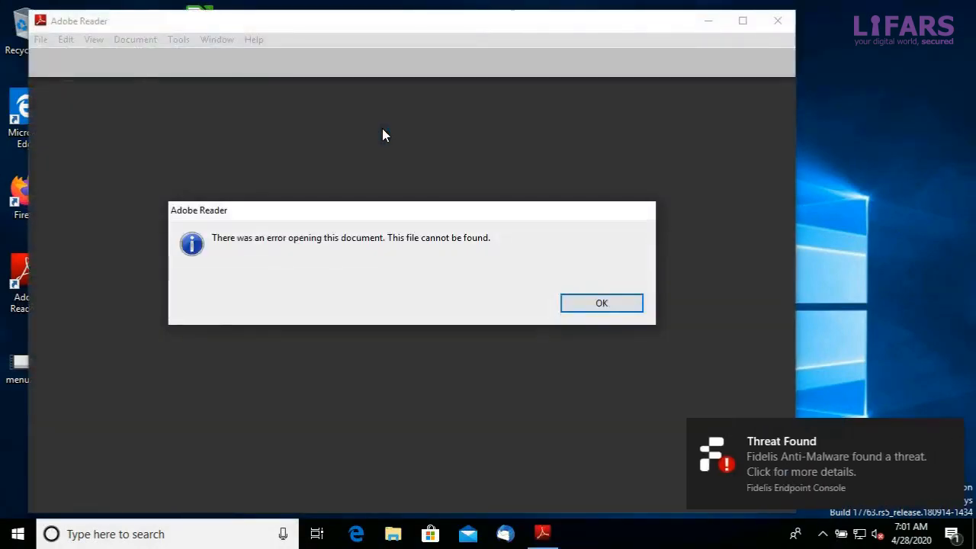
{"action": "mouse_move", "coordinate": [838, 442]}
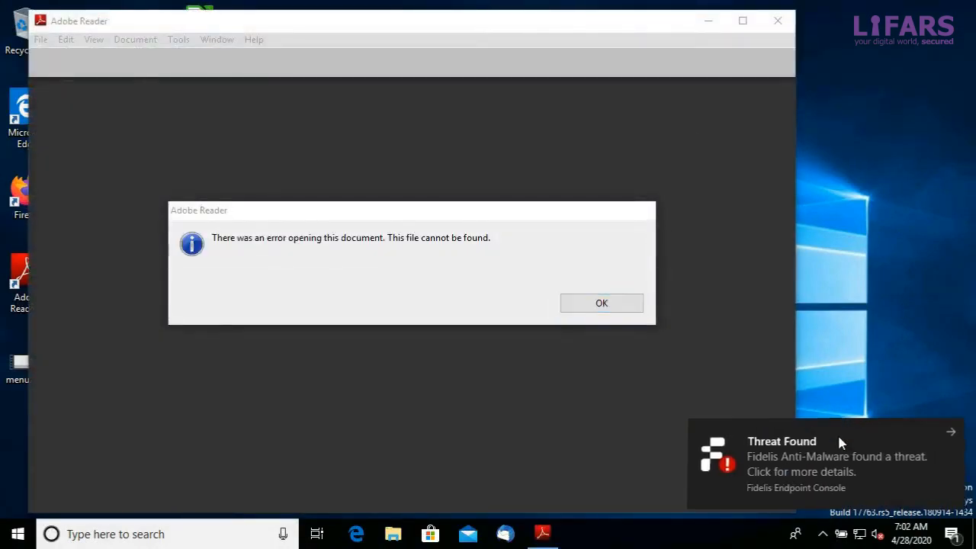
{"action": "left_click", "coordinate": [823, 457]}
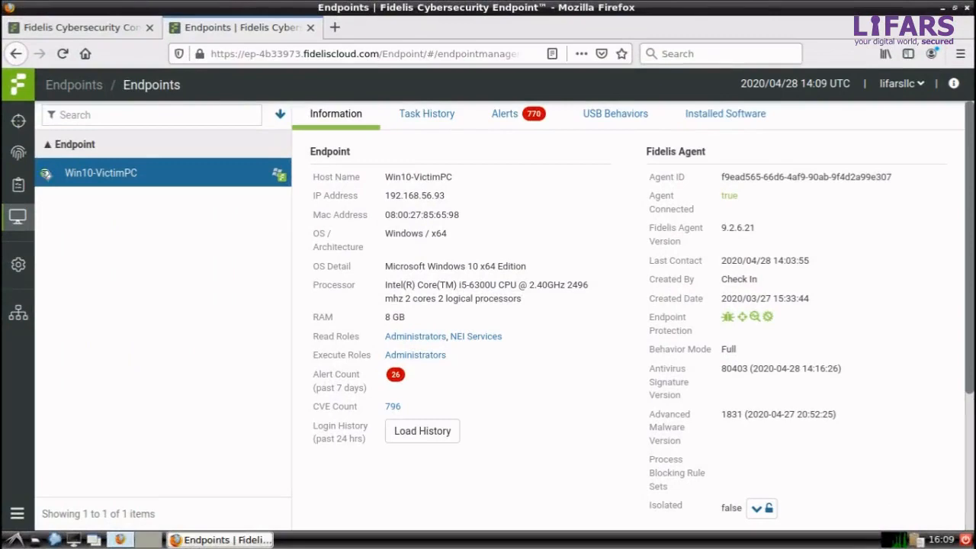
Show the full alert list and view the new critical Trojan alert on Win10-VictimPC
{"action": "left_click", "coordinate": [19, 122]}
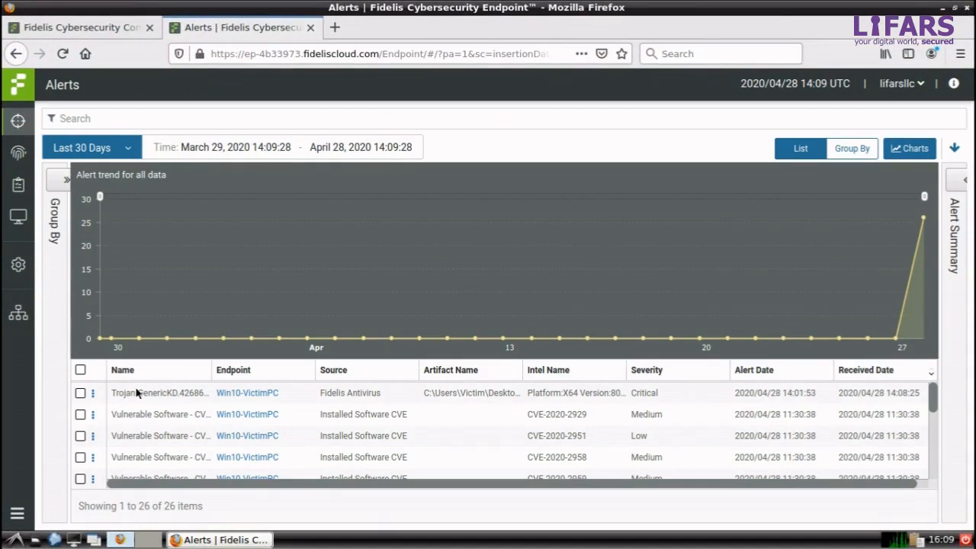
{"action": "left_click", "coordinate": [160, 393]}
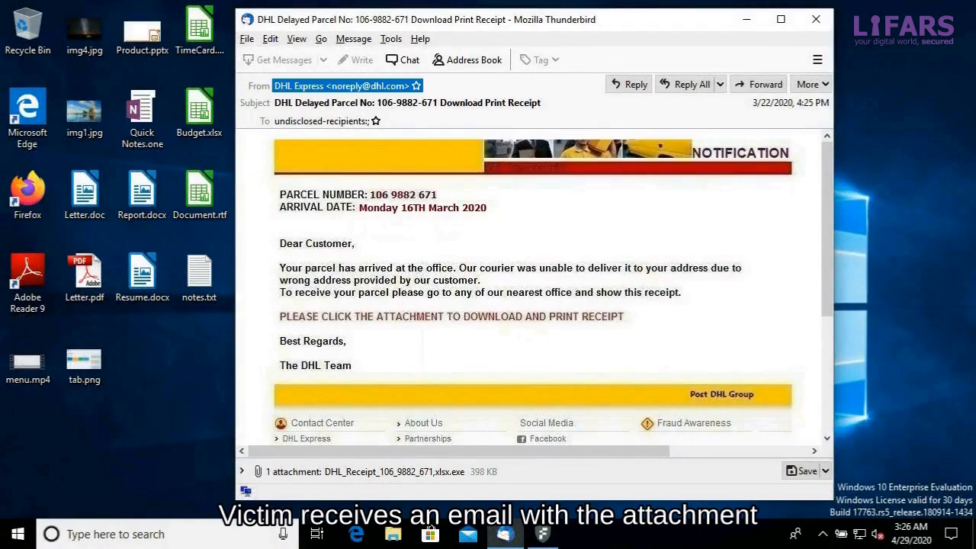
Scroll the DHL parcel email down to its DHL_Receipt_106_9882_671.xlsx.exe attachment
{"action": "scroll", "scroll_direction": "down", "scroll_amount": 3}
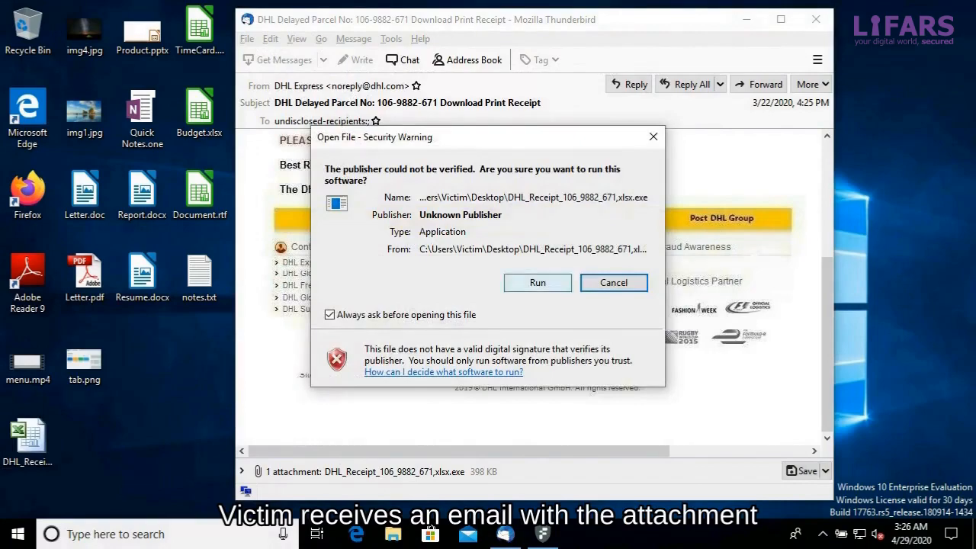
{"action": "left_click", "coordinate": [613, 282]}
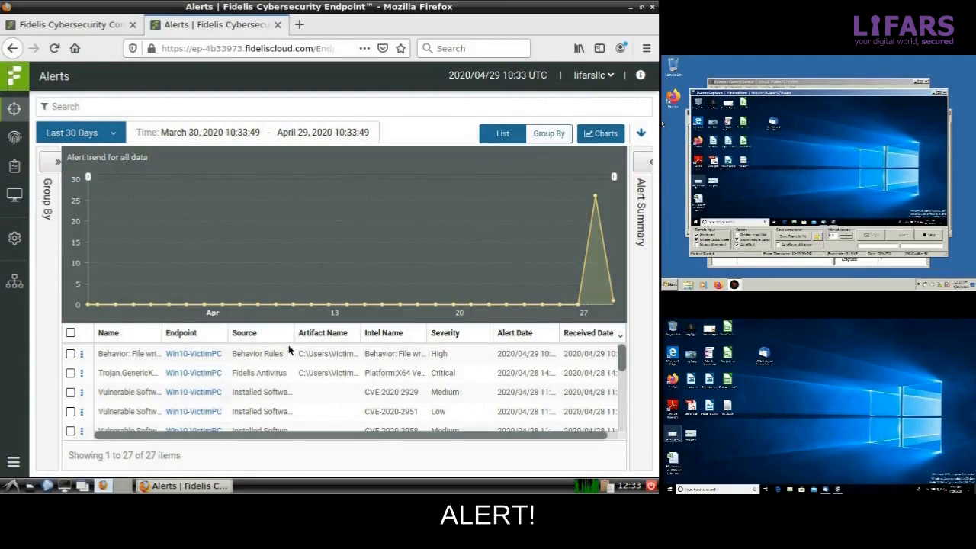
Review the DHL receipt behavior alert's created files and its process tree
{"action": "left_click", "coordinate": [129, 353]}
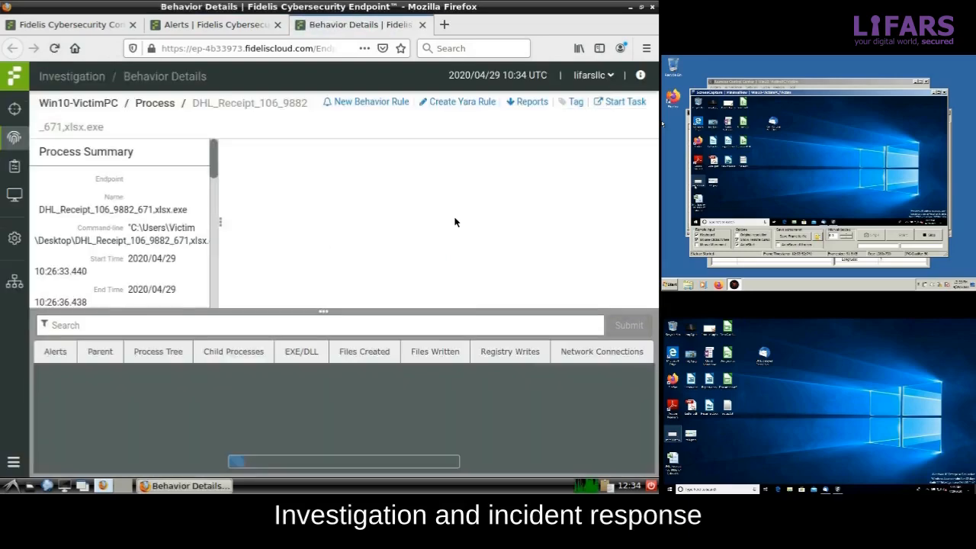
{"action": "left_click", "coordinate": [448, 351]}
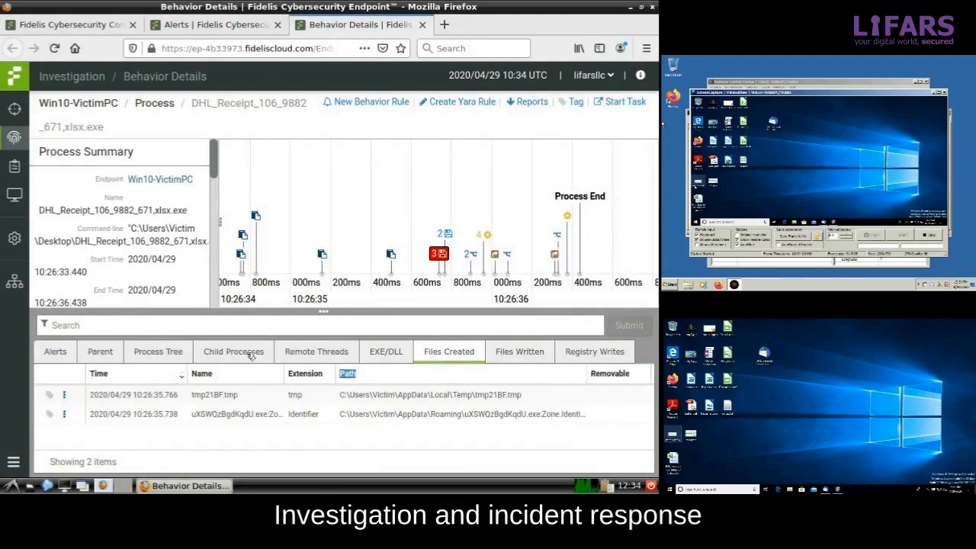
{"action": "left_click", "coordinate": [158, 351]}
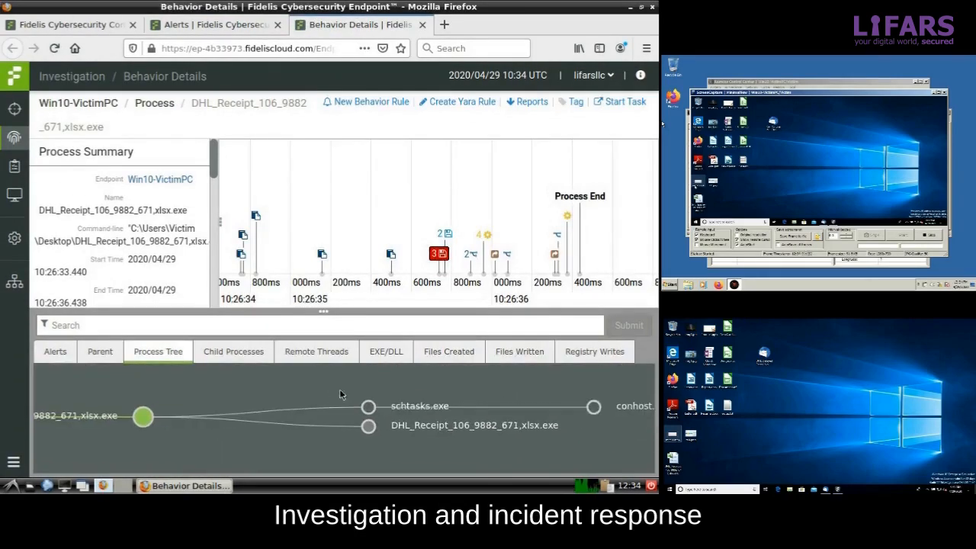
Inspect the spawned schtasks.exe node and the second DHL_Receipt process instance
{"action": "left_click", "coordinate": [369, 406]}
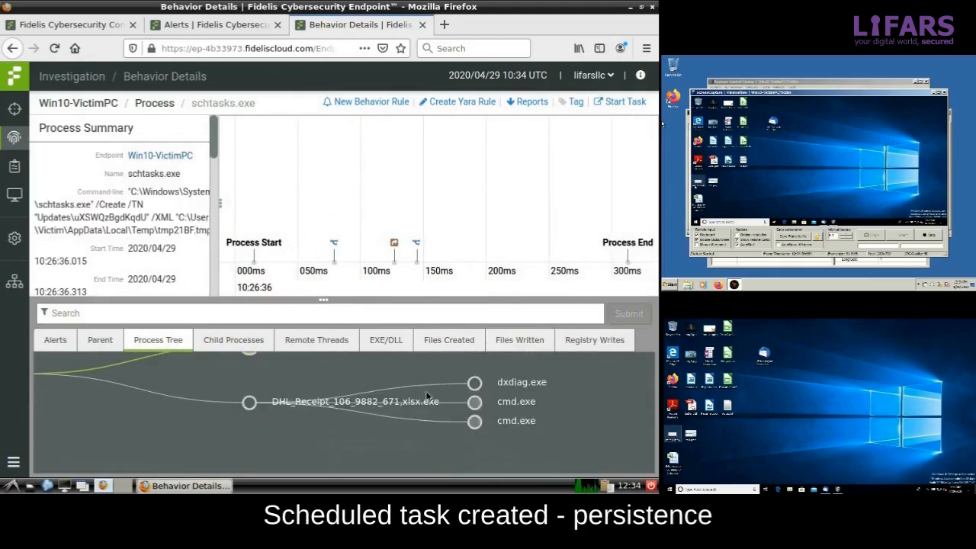
{"action": "left_click", "coordinate": [474, 402]}
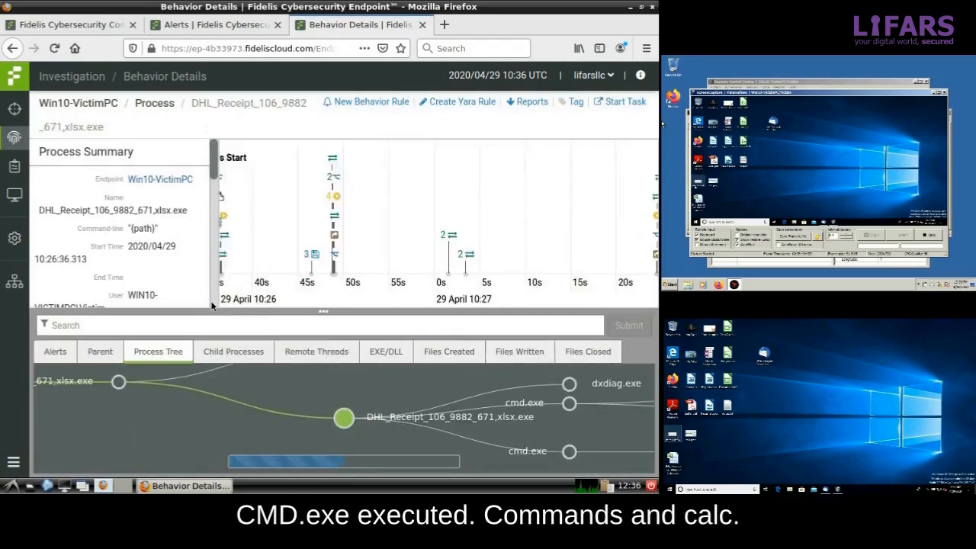
List files created by the second DHL_Receipt process and select the remcos folder path in AppData\Roaming
{"action": "left_click", "coordinate": [448, 350]}
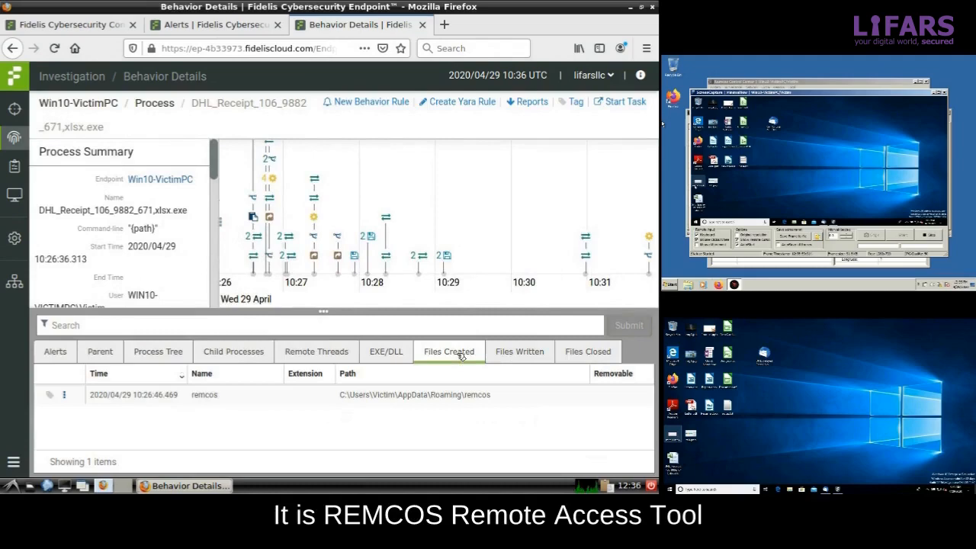
{"action": "double_click", "coordinate": [205, 394]}
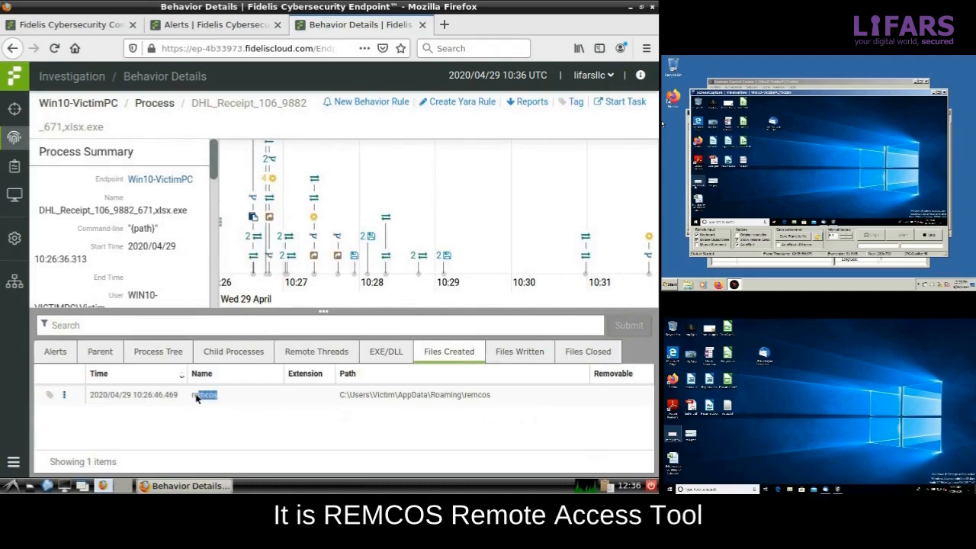
{"action": "double_click", "coordinate": [204, 393]}
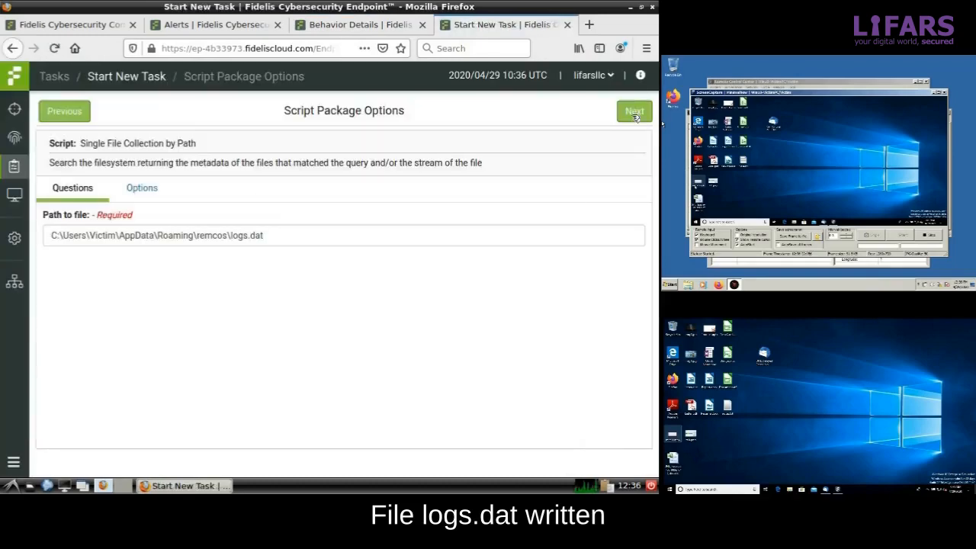
Collect the remcos logs.dat file and read its keylogger captures in the Hex Viewer
{"action": "left_click", "coordinate": [634, 110]}
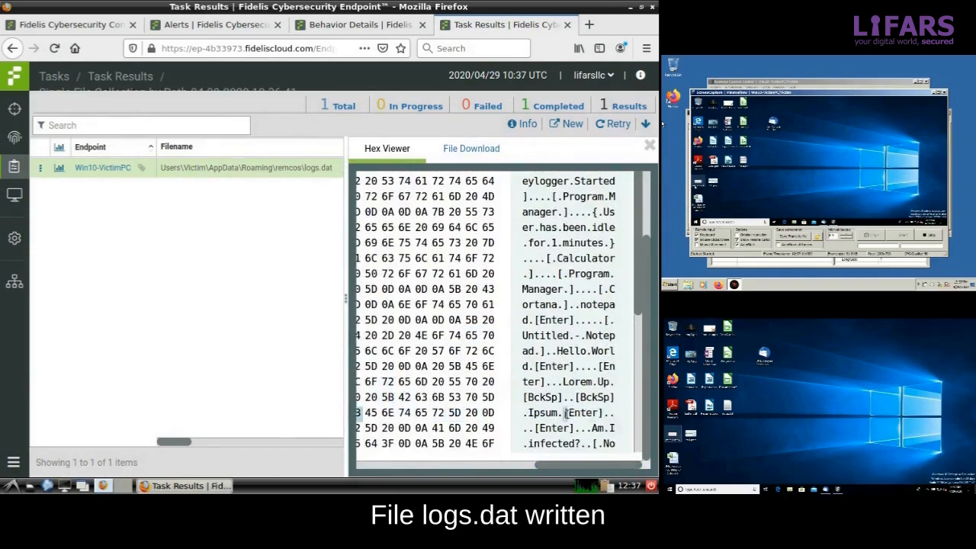
{"action": "scroll", "scroll_direction": "down", "scroll_amount": 3}
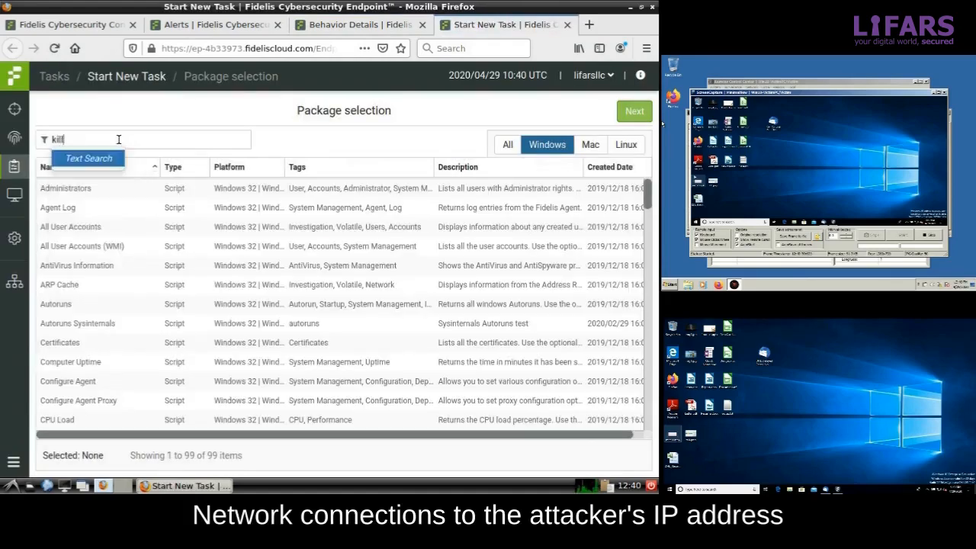
Run Process Kill By Search with Process Name DHL_Receipt_106_9882_671,xlsx.exe
{"action": "left_click", "coordinate": [634, 110]}
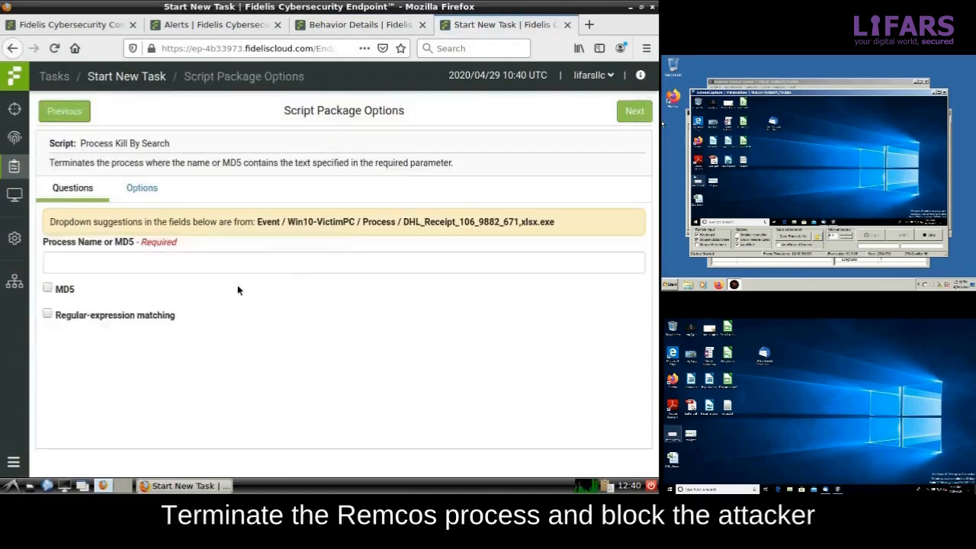
{"action": "type", "text": "DHL_Receipt_106_9882_671,xlsx.exe"}
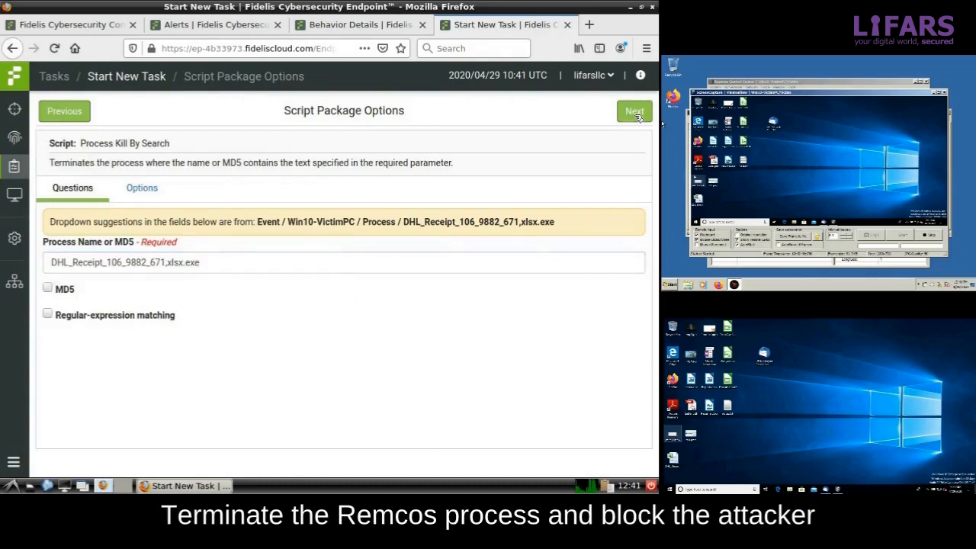
{"action": "left_click", "coordinate": [634, 110]}
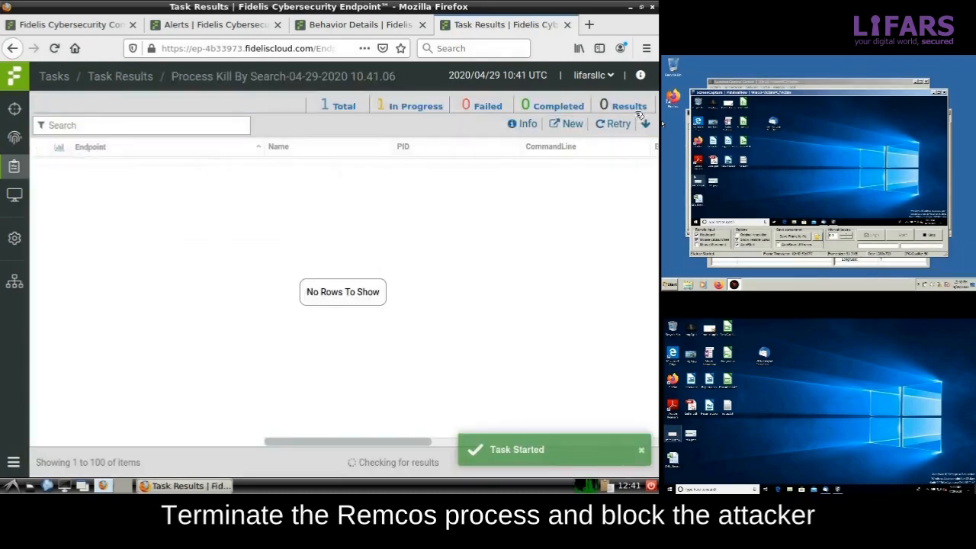